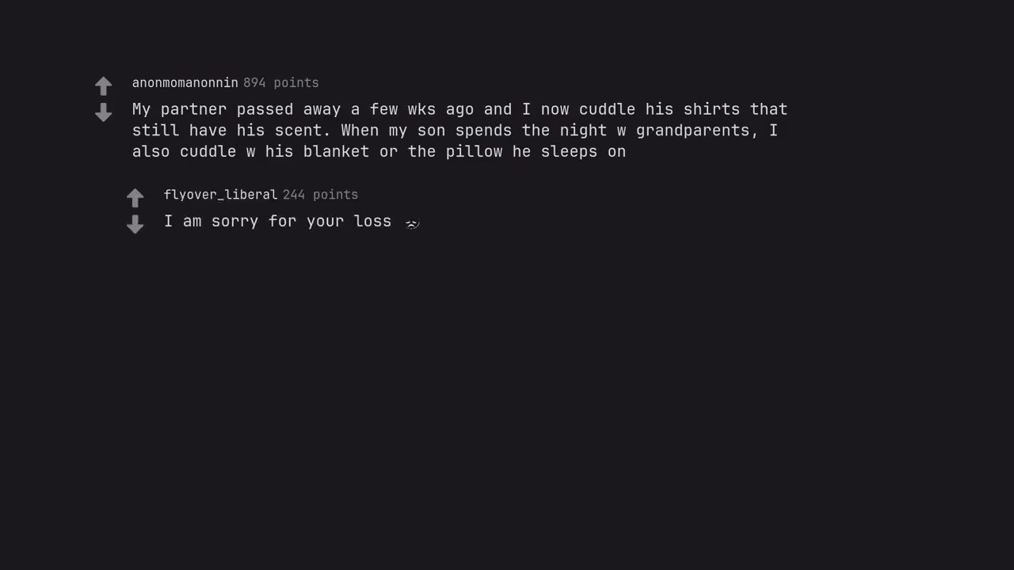
pyautogui.scroll(-3)
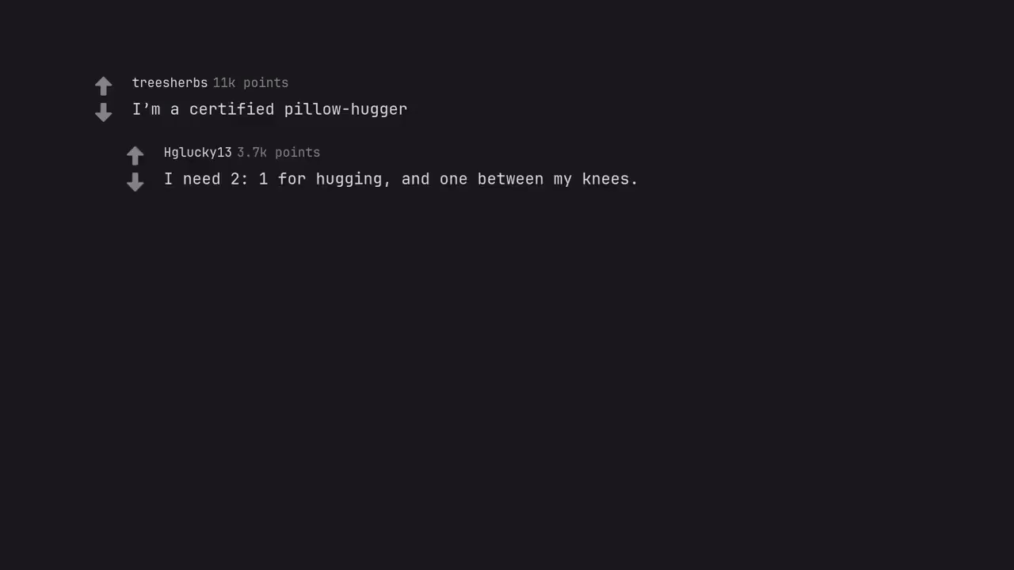